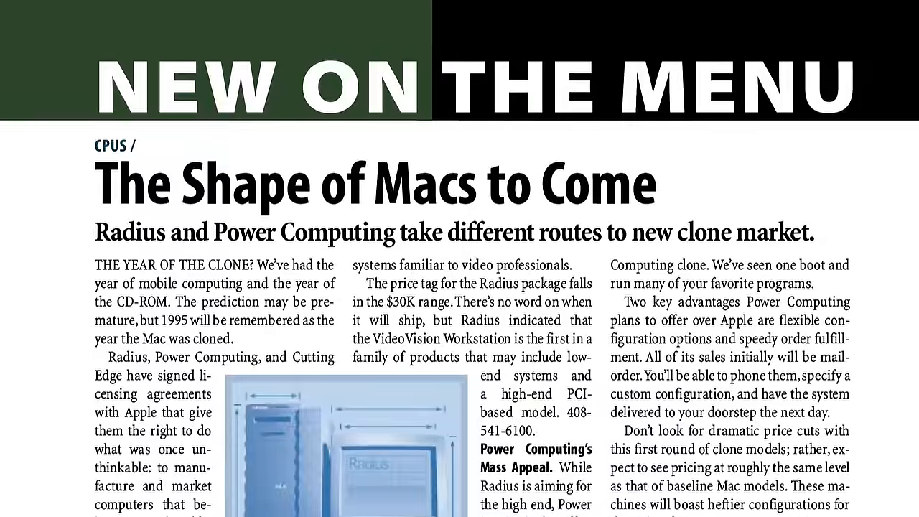
scroll(down, 3)
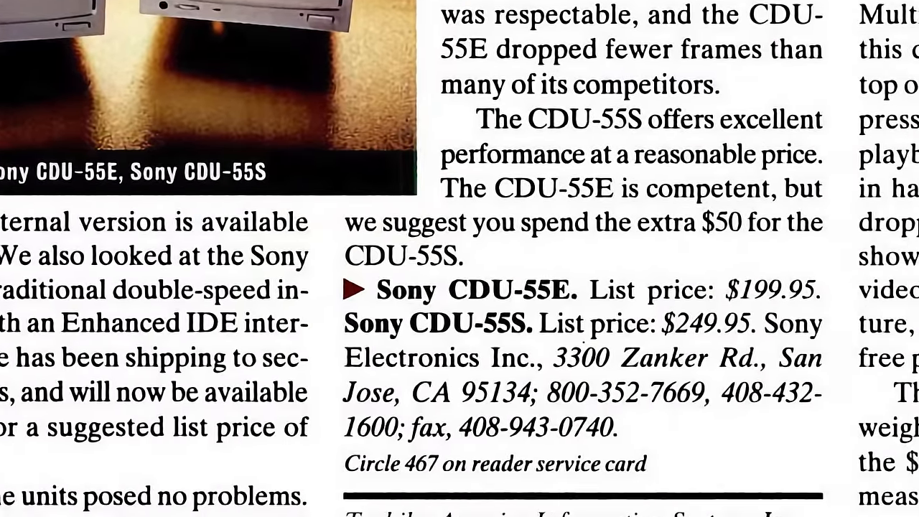
scroll(down, 3)
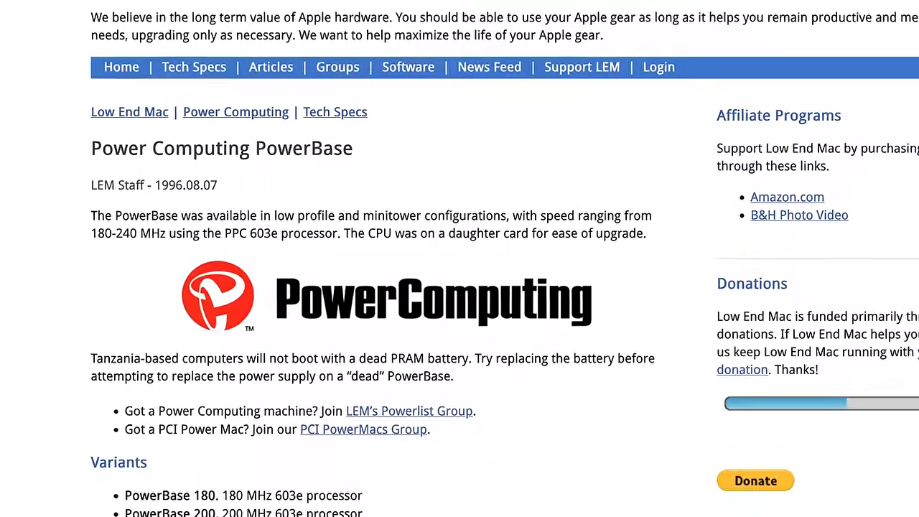
scroll(down, 3)
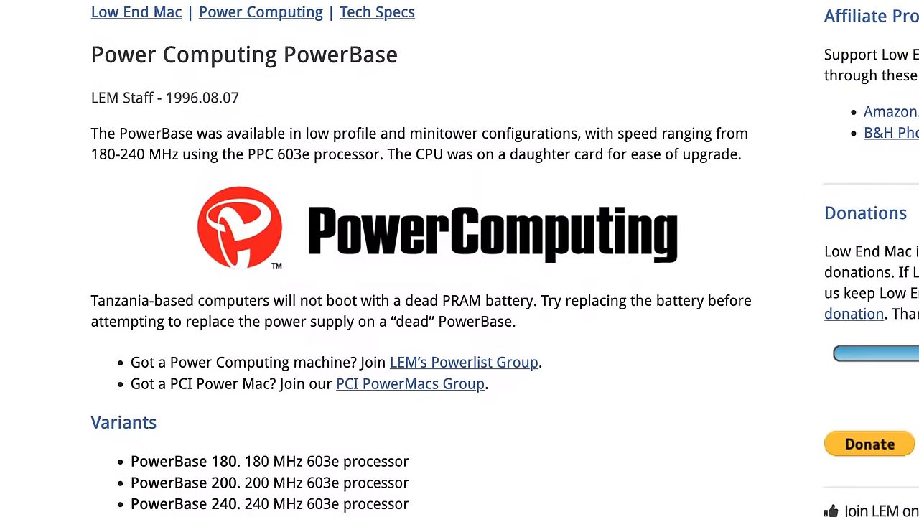